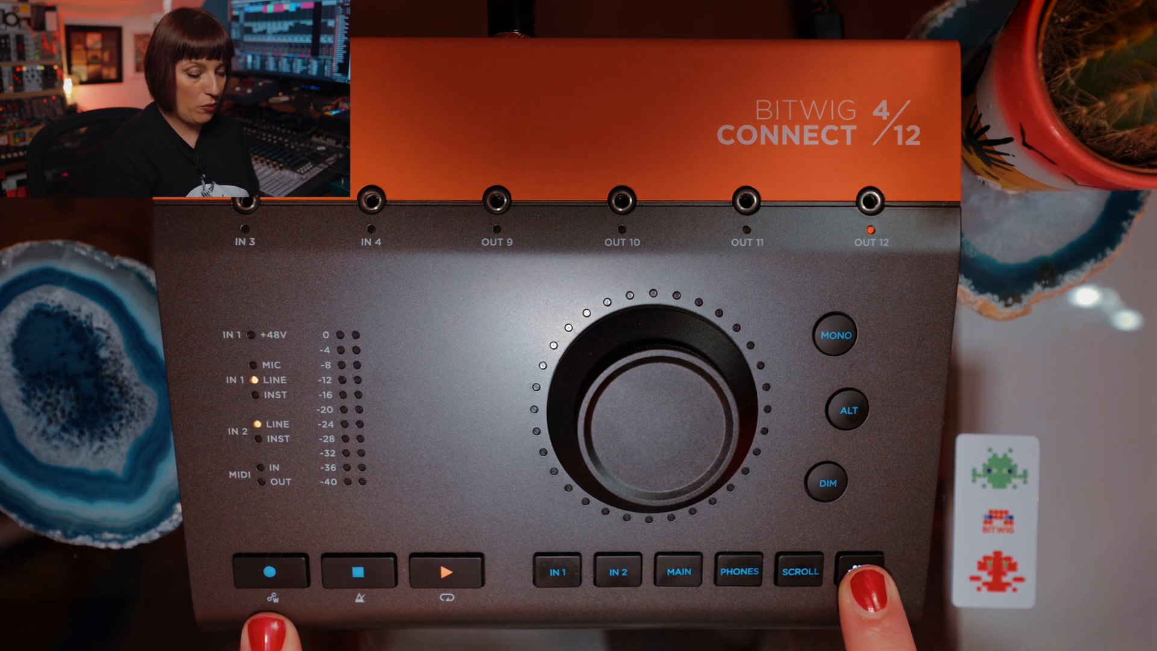
Add the HW CV Instrument after the Arpeggiator on the 4 Octave Playa track
click(740, 588)
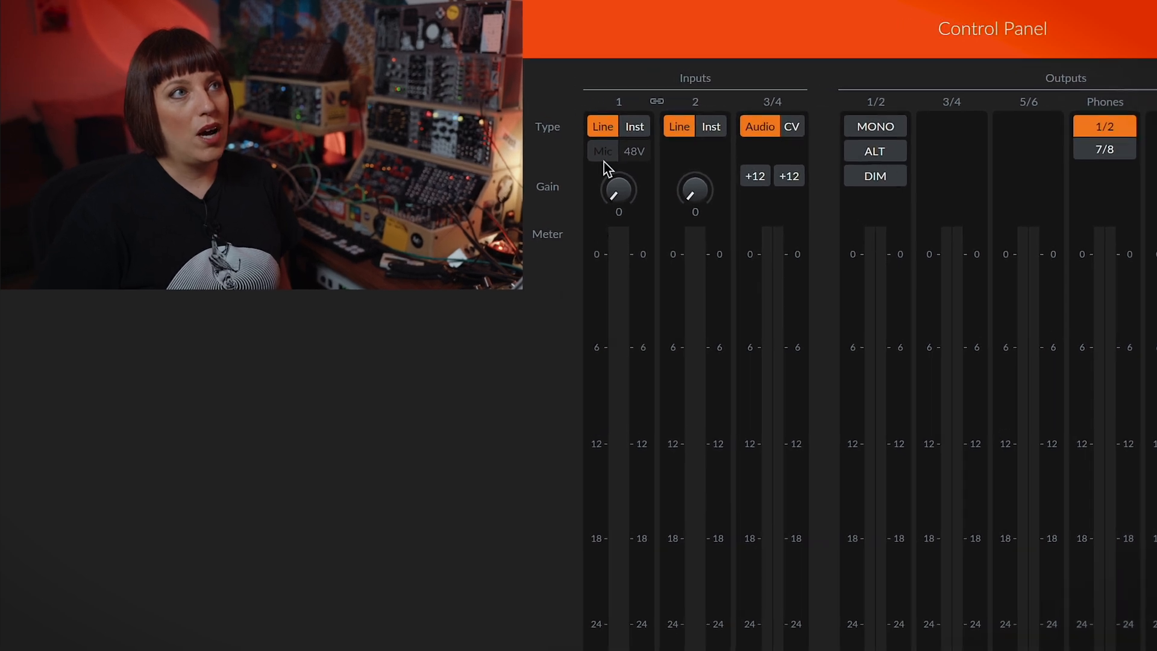
mouse_move(615, 171)
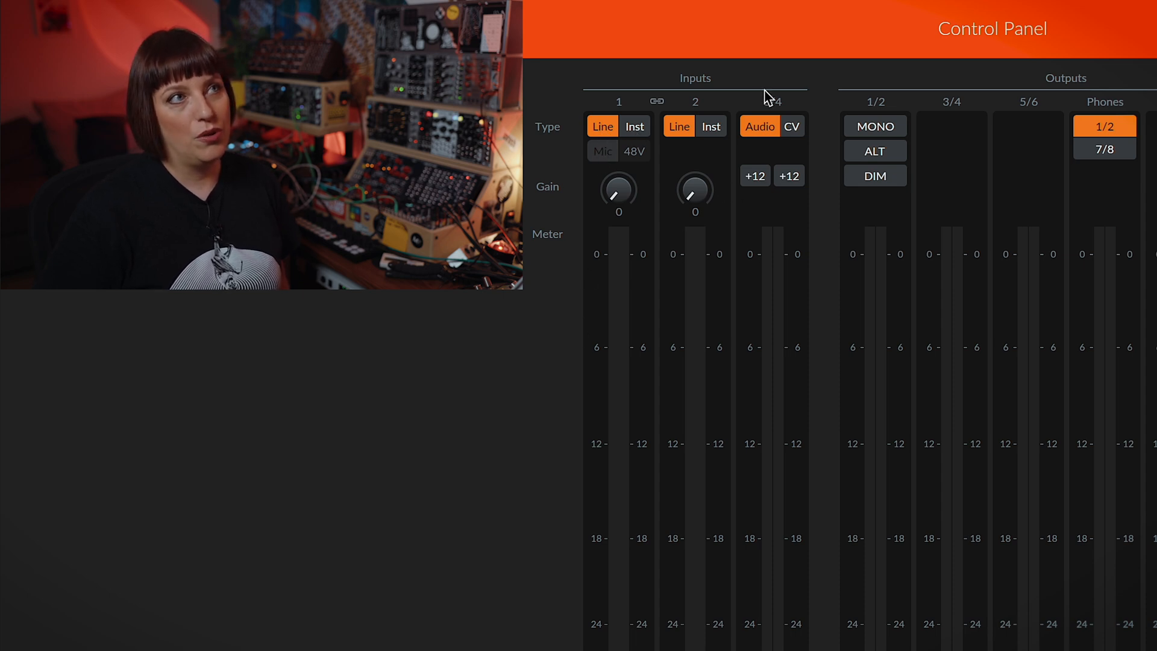
mouse_move(760, 153)
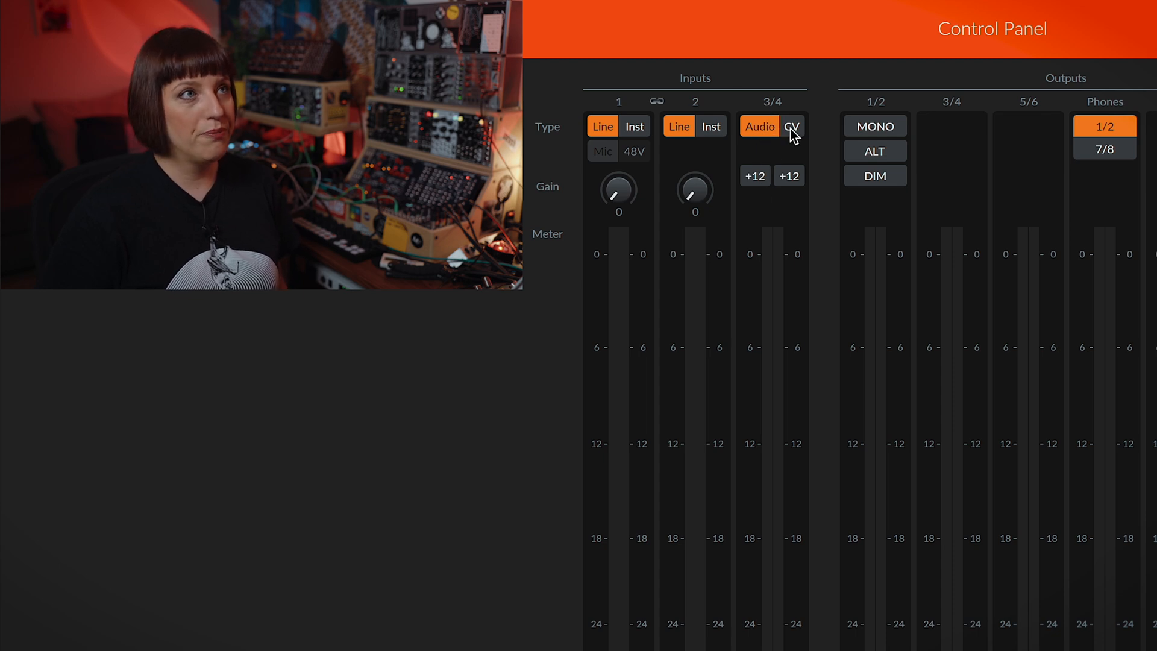
mouse_move(618, 241)
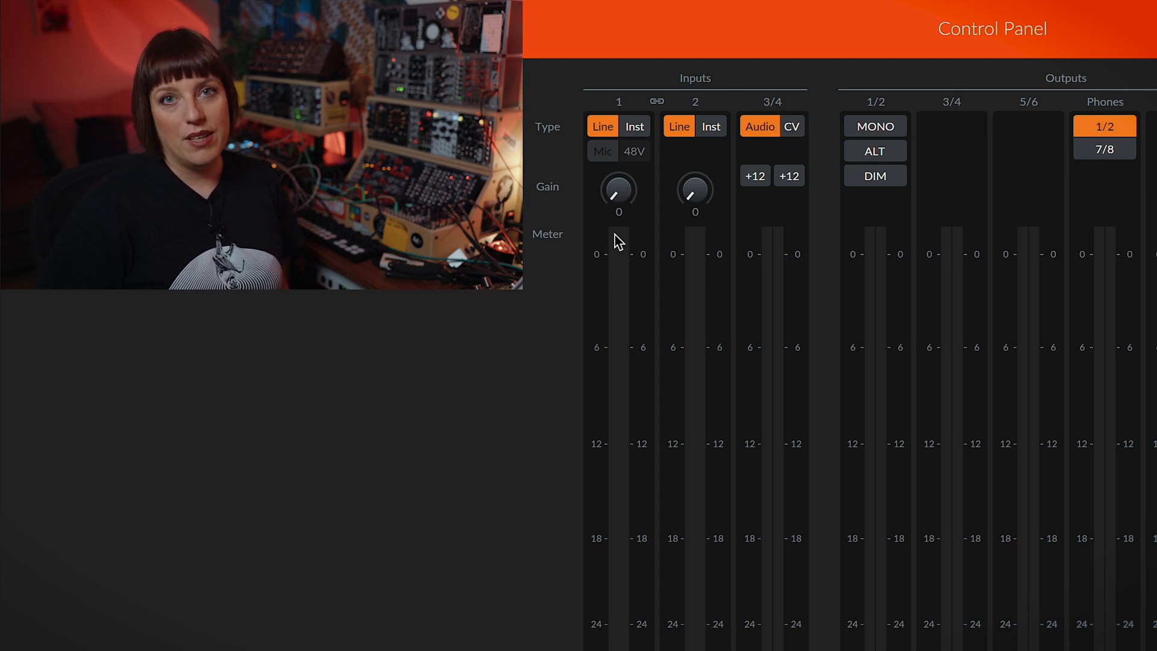
mouse_move(587, 465)
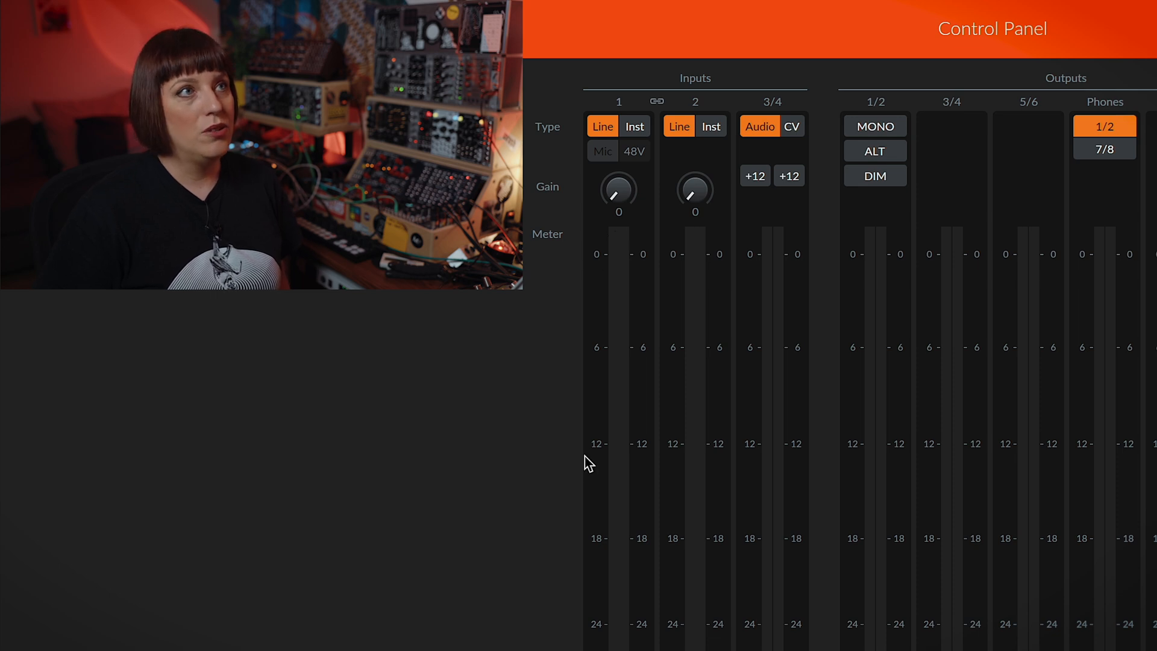
click(656, 101)
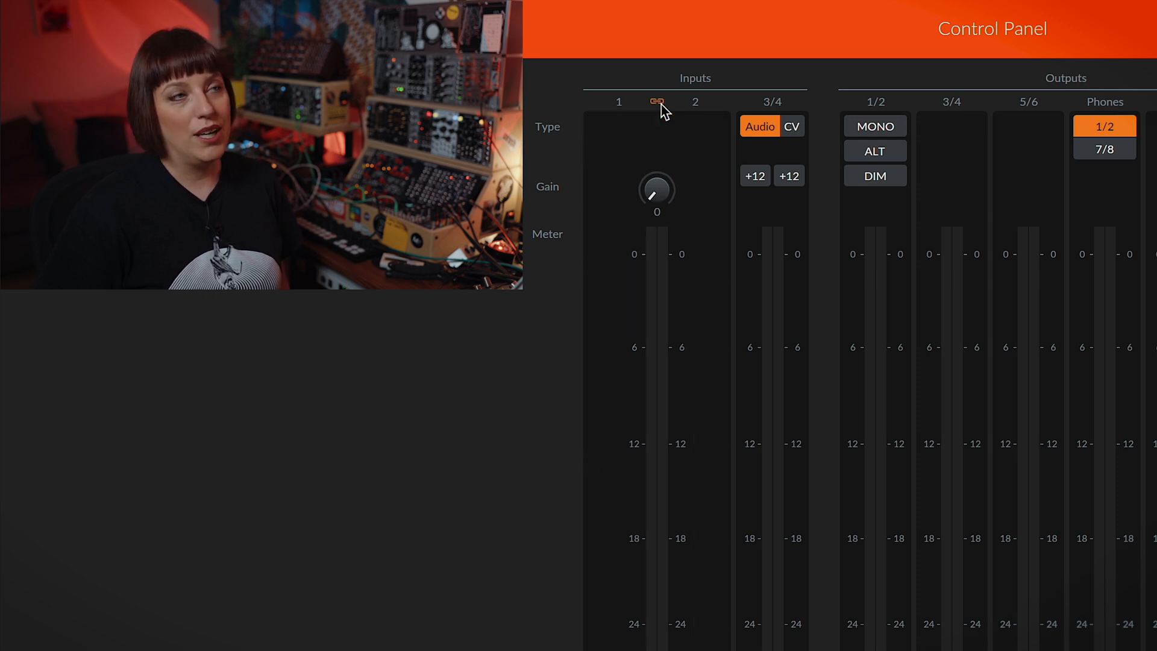
mouse_move(678, 410)
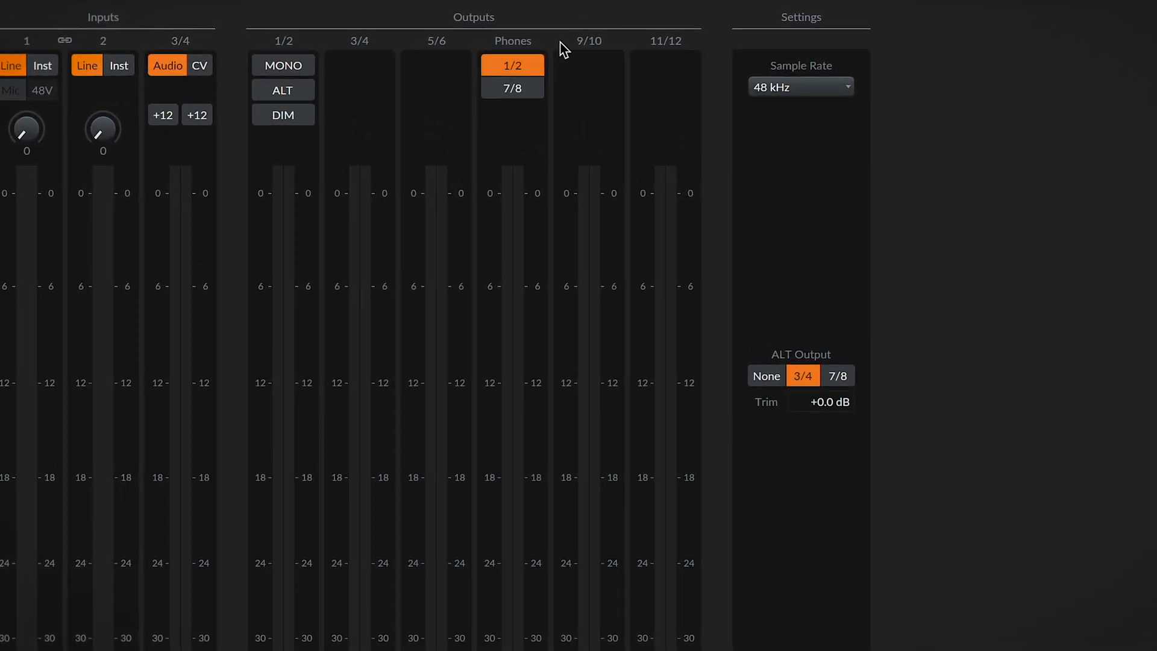
mouse_move(311, 279)
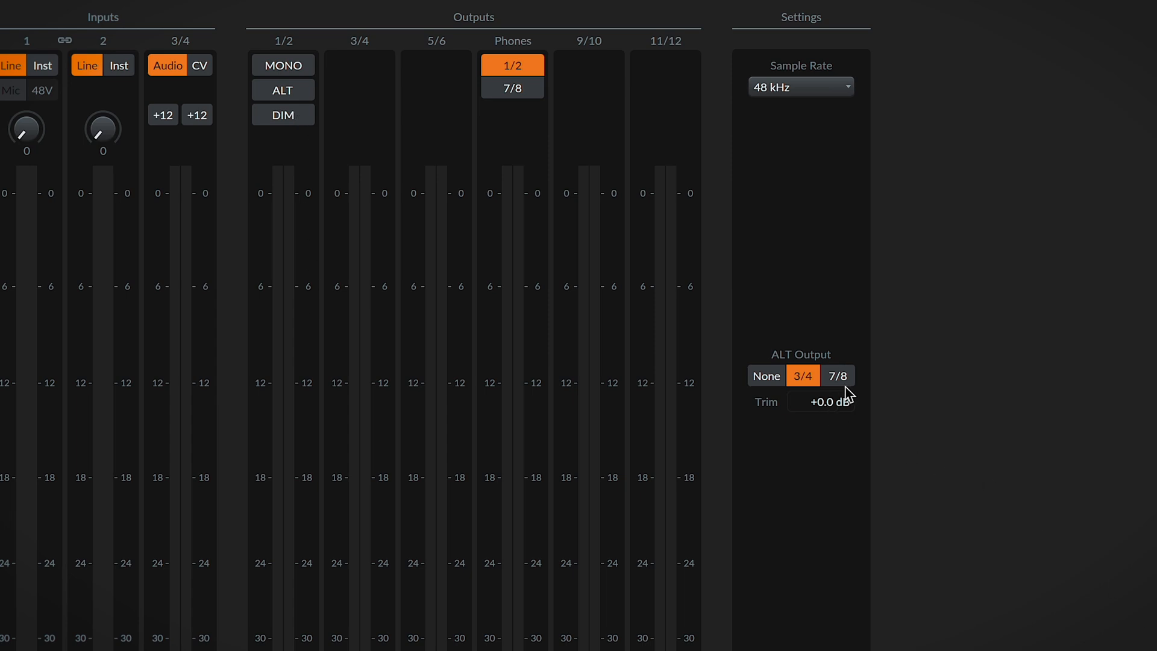
mouse_move(848, 391)
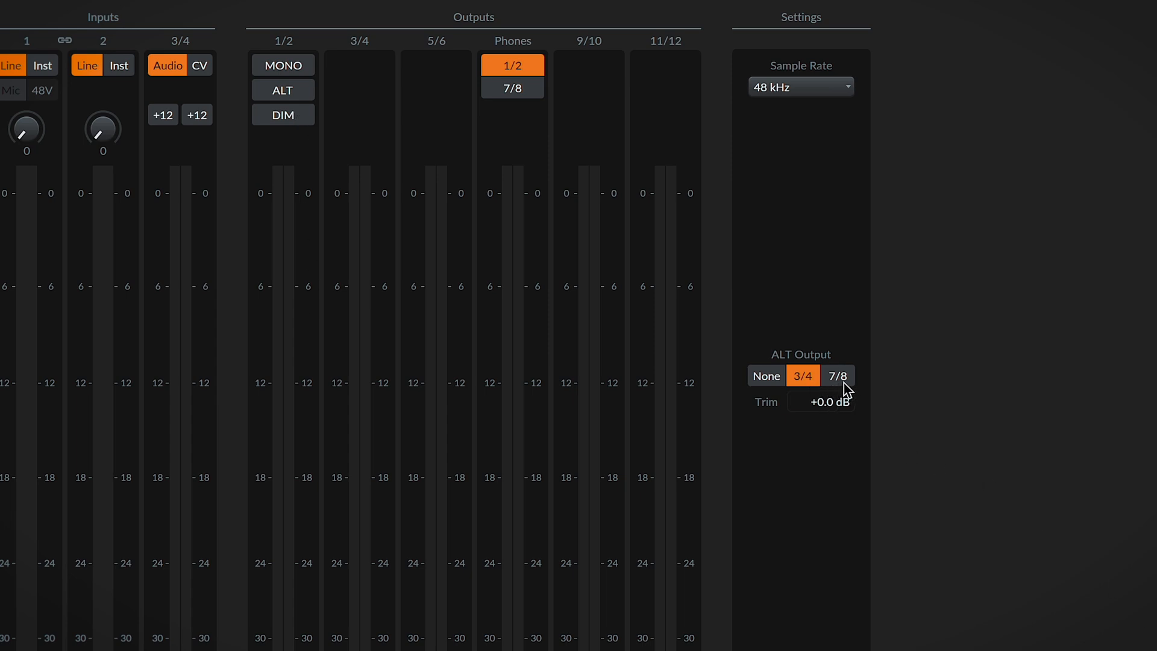
mouse_move(834, 115)
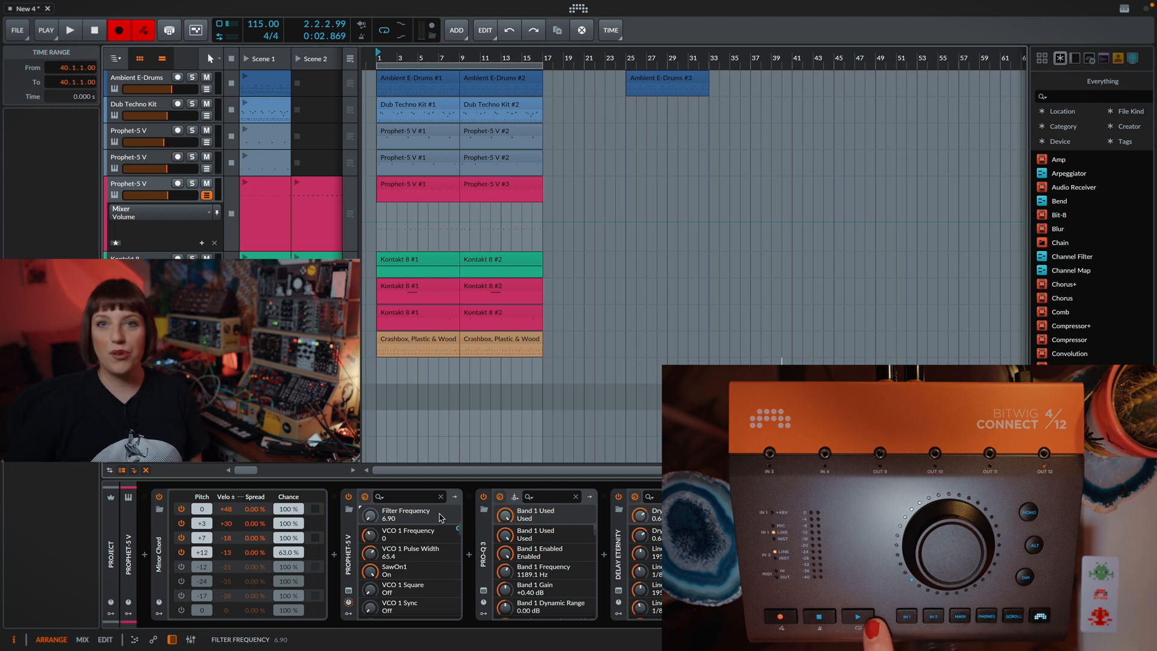
click(71, 29)
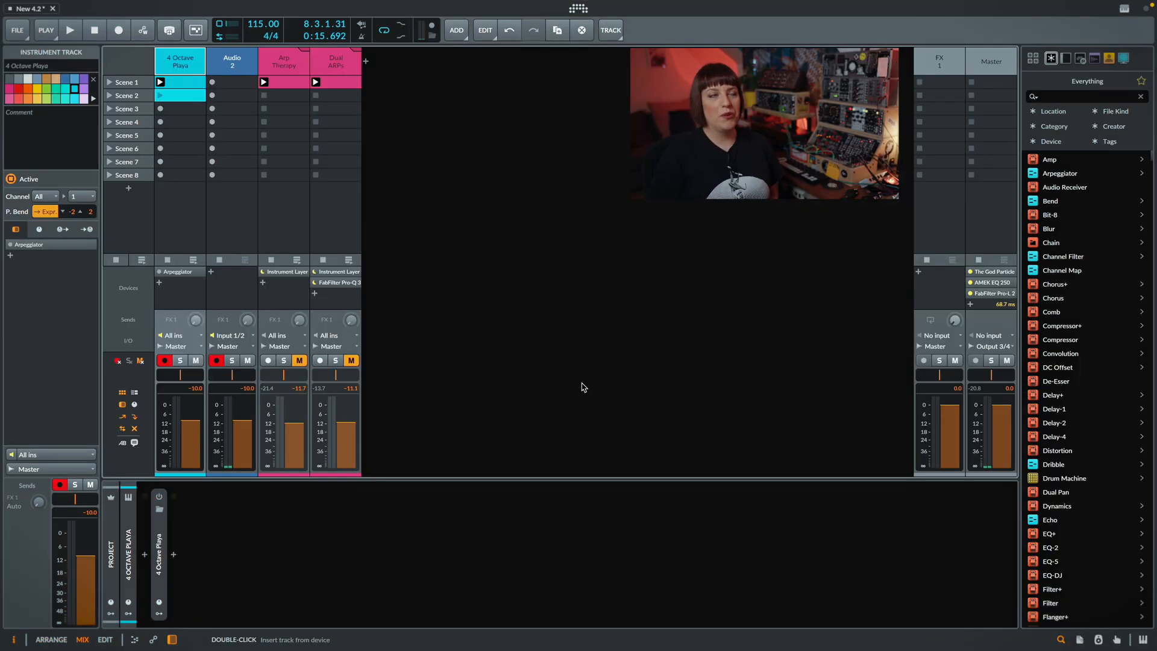
mouse_move(459, 408)
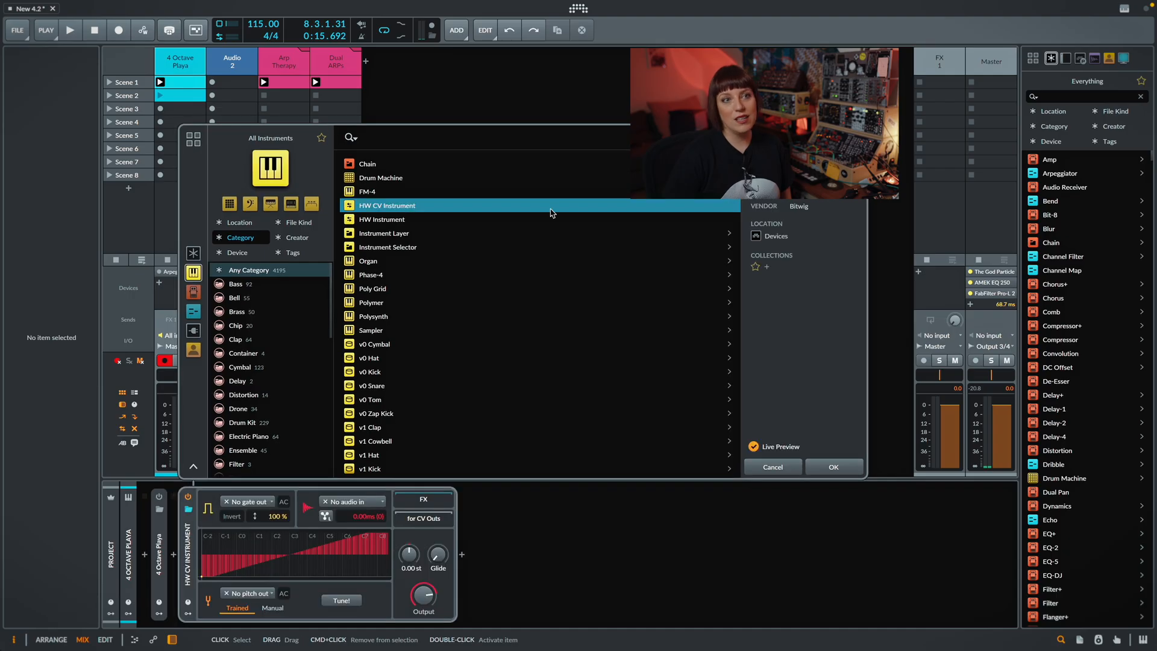
Route gate to Connect 4/12 Output 11 and pitch to Output 12, then play the arpeggio
click(835, 467)
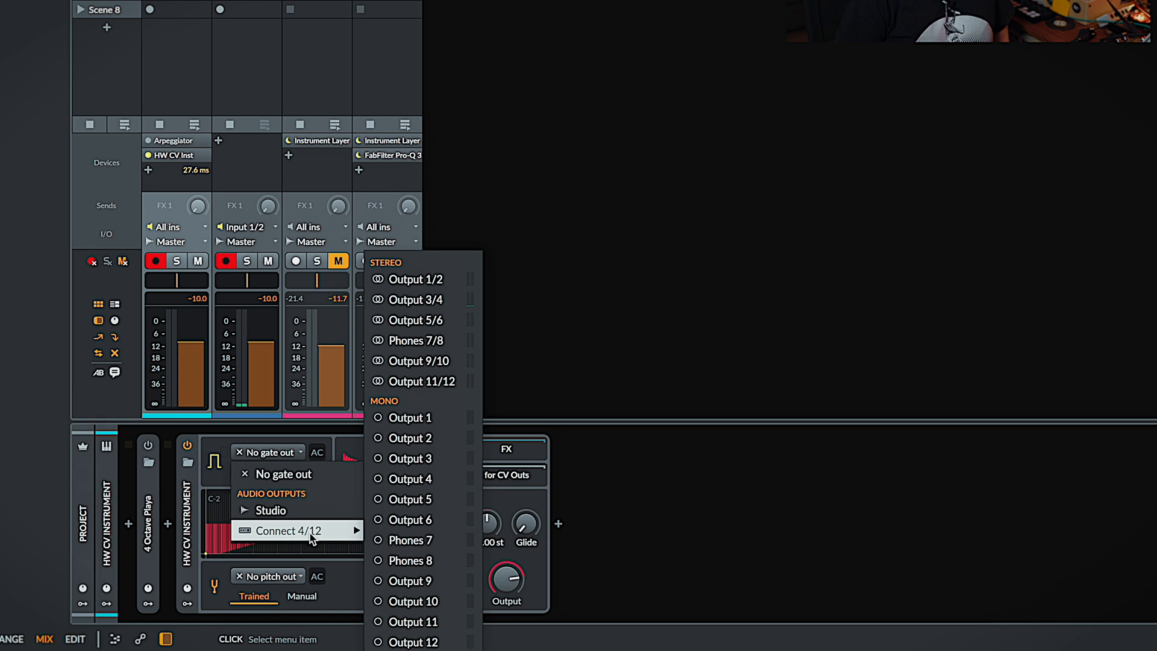
mouse_move(413, 622)
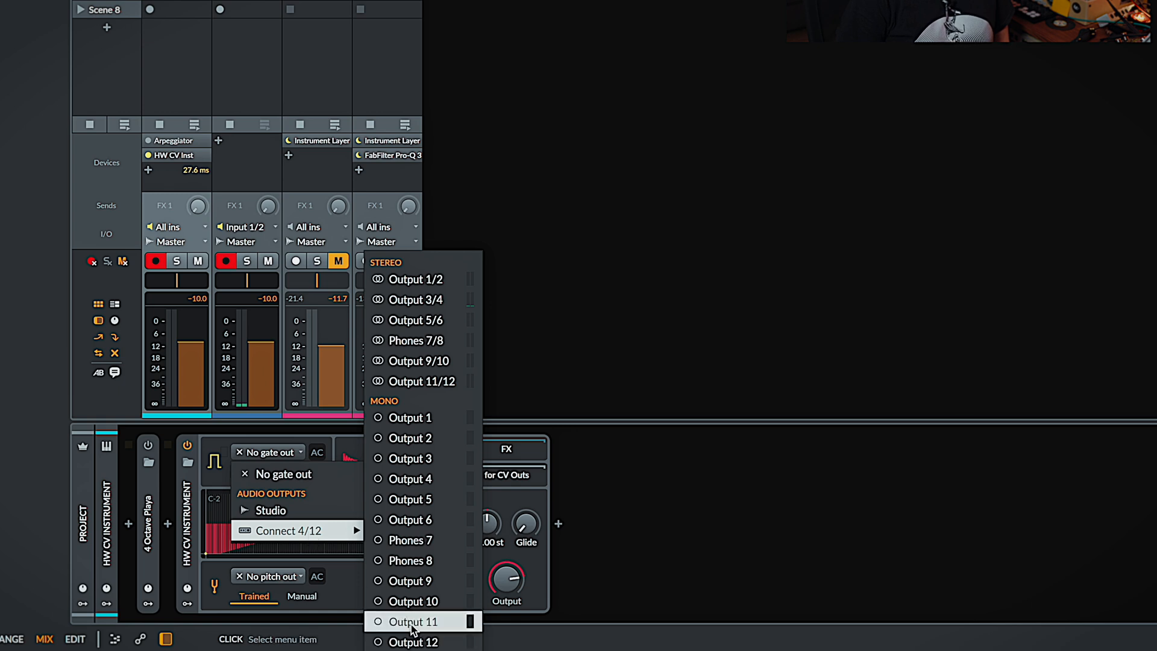
click(413, 622)
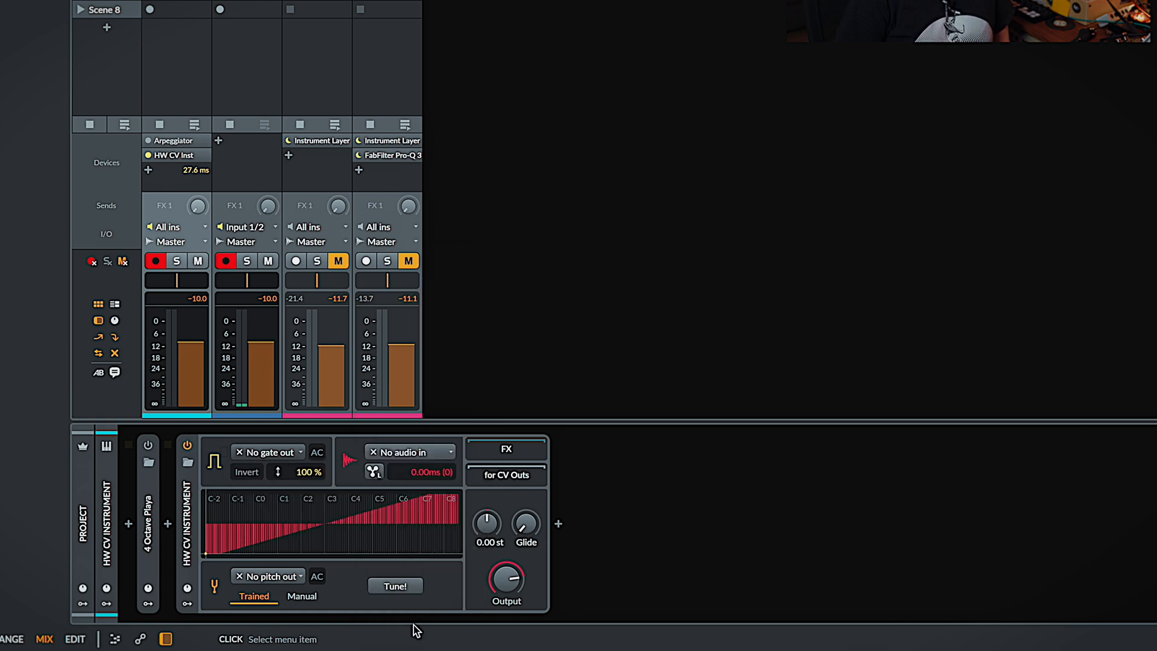
click(267, 452)
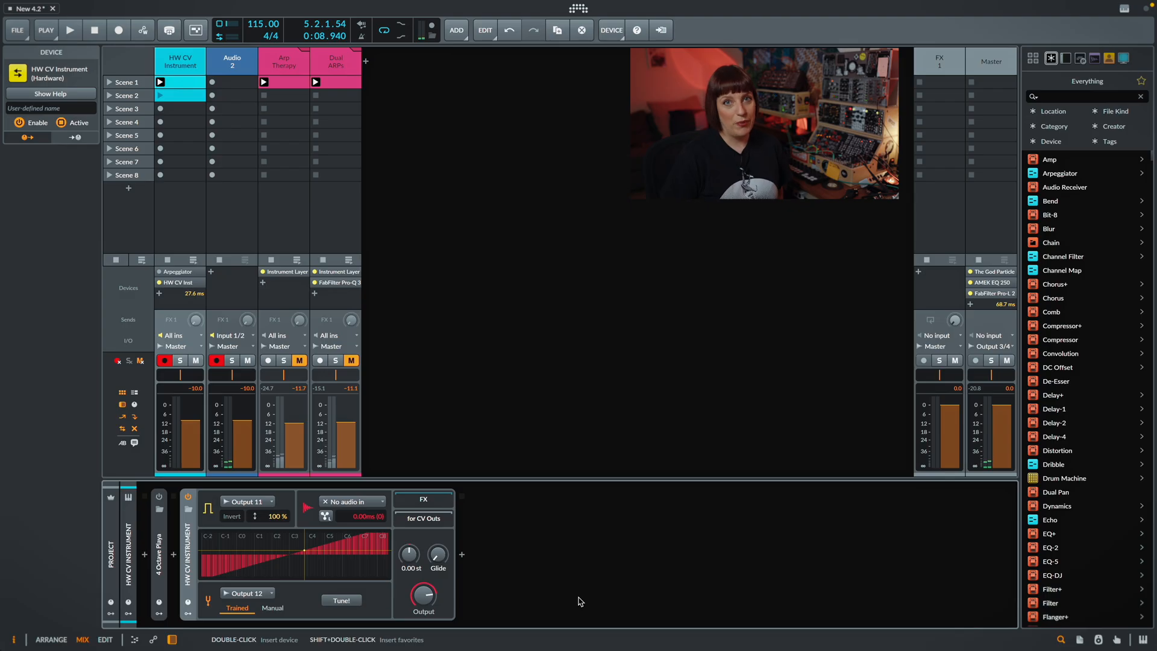
click(70, 29)
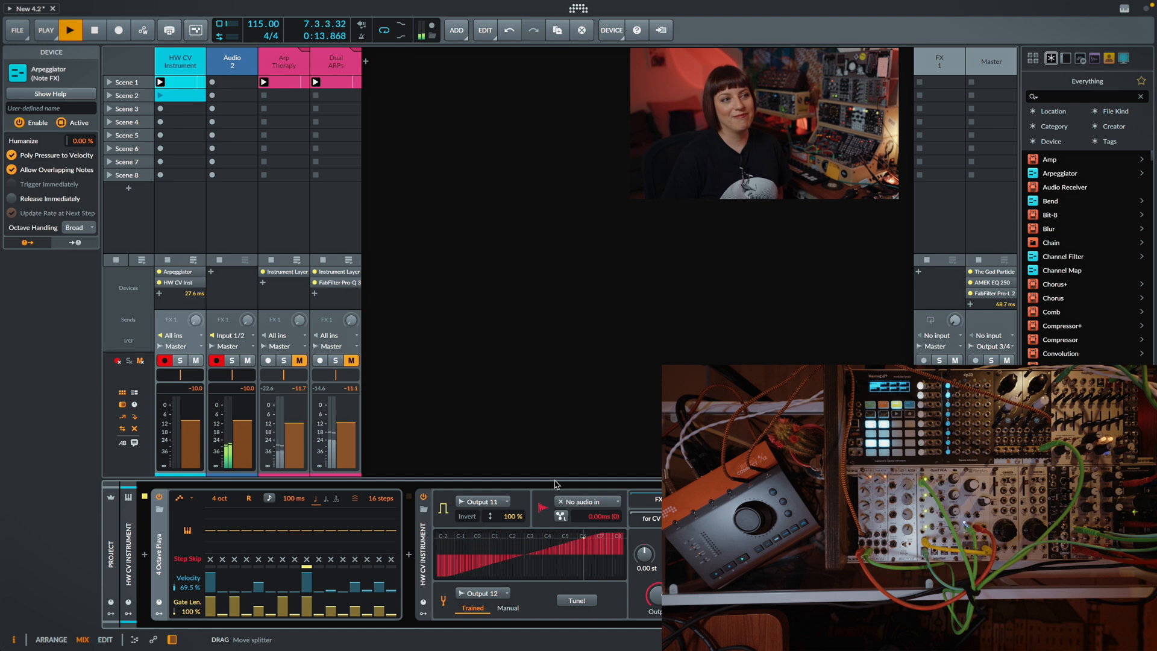
Unmute and solo the Arp Therapy polysynth track alongside the modular arpeggio
click(73, 29)
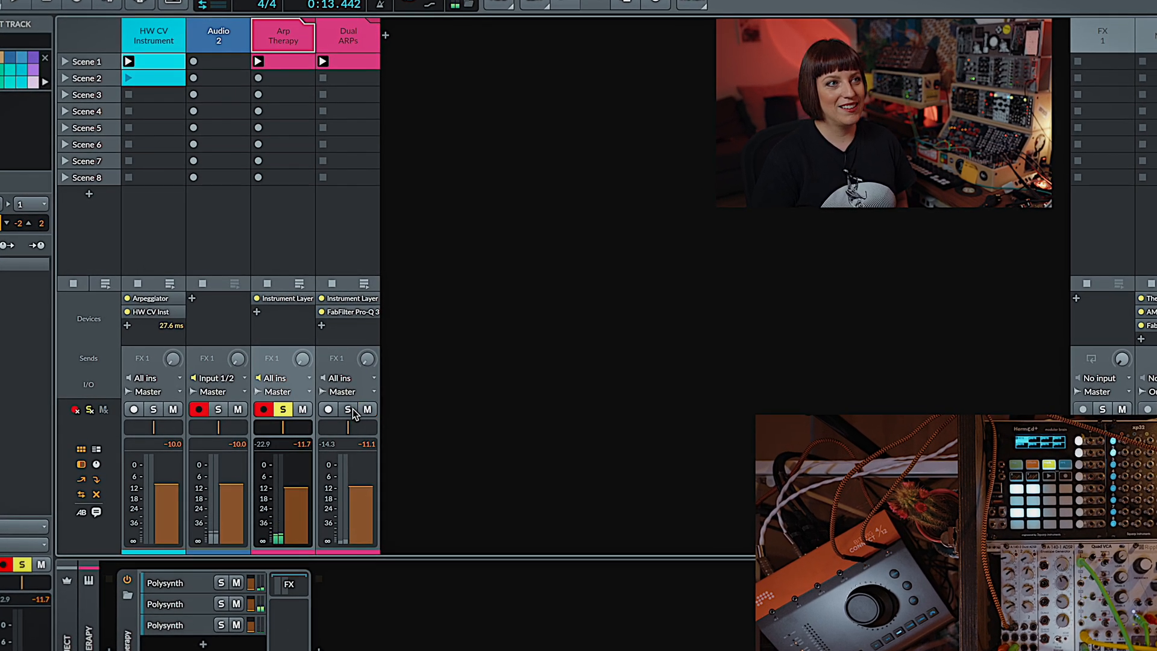
Unmute the Dual ARPs track and raise its volume to about -9.6 dB
click(347, 410)
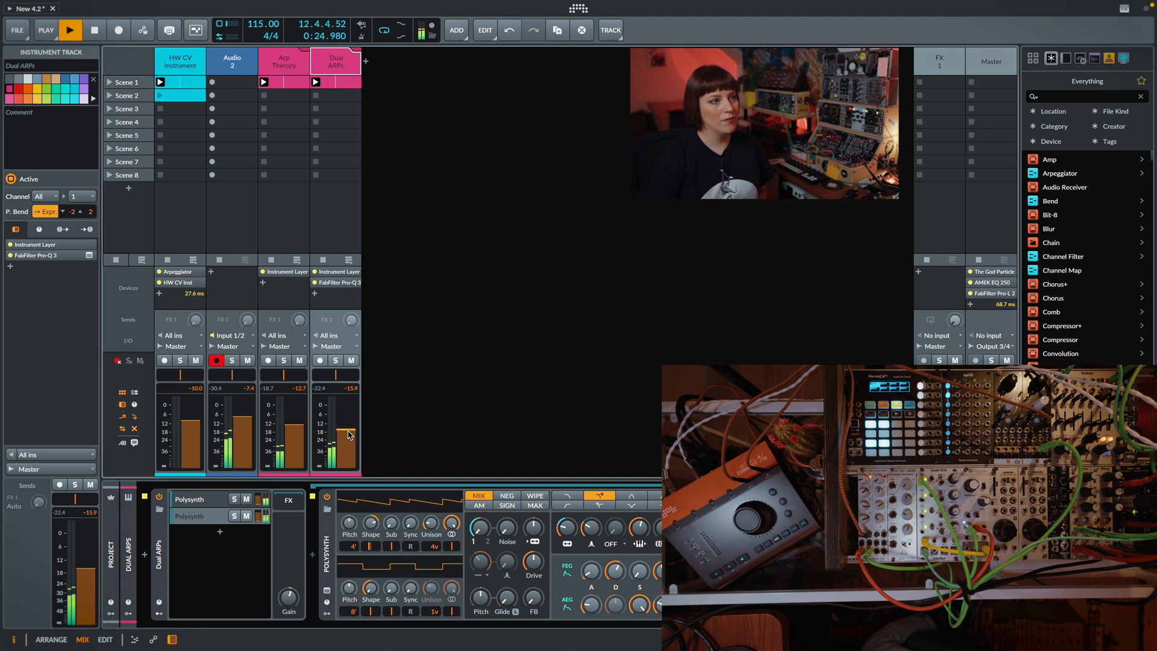
drag(347, 435, 347, 414)
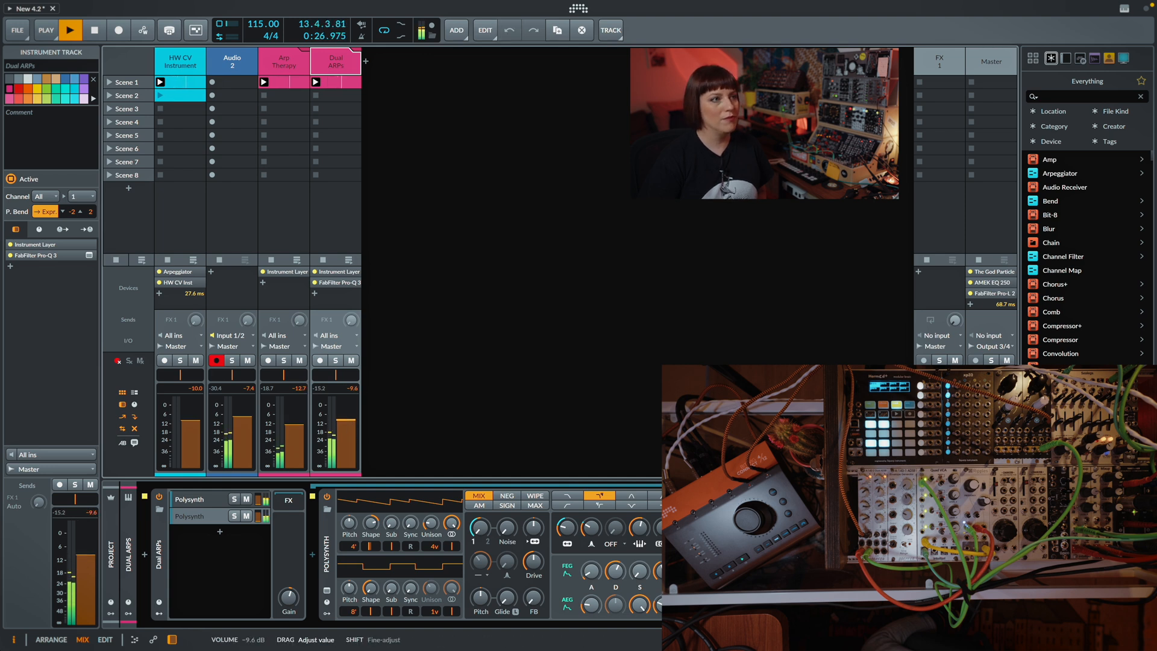